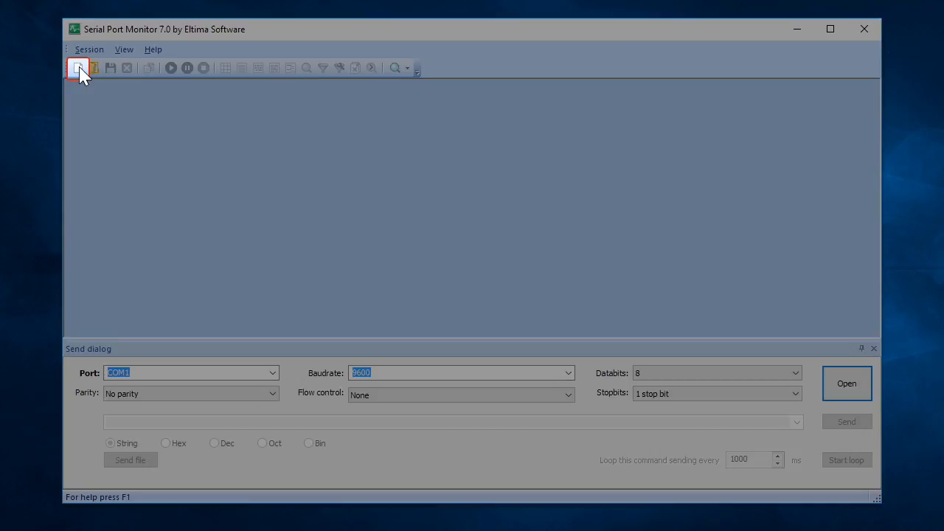
Begin a new monitoring session from the toolbar.
left_click(78, 68)
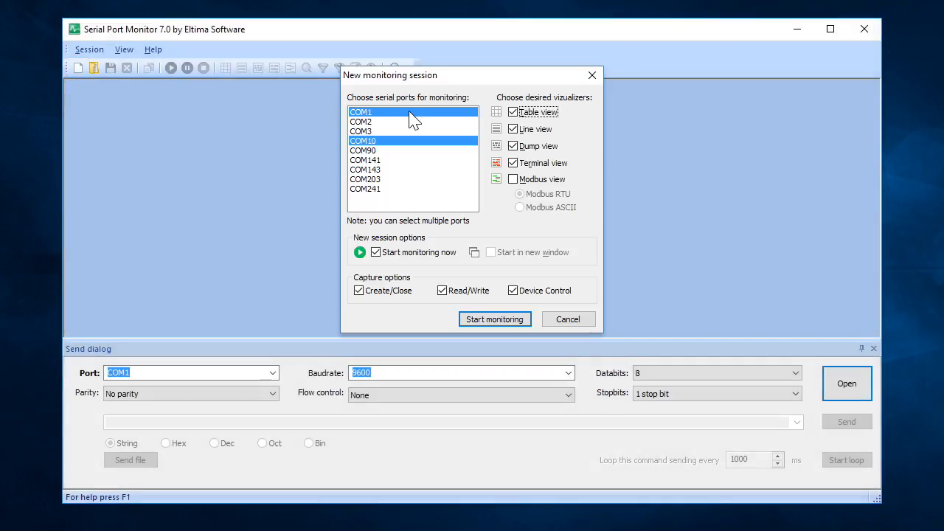
mouse_move(582, 115)
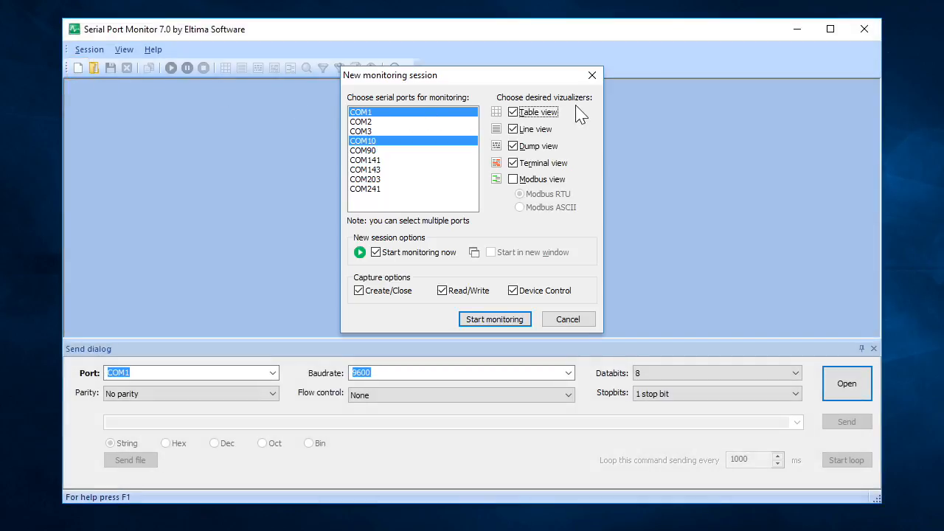
mouse_move(419, 252)
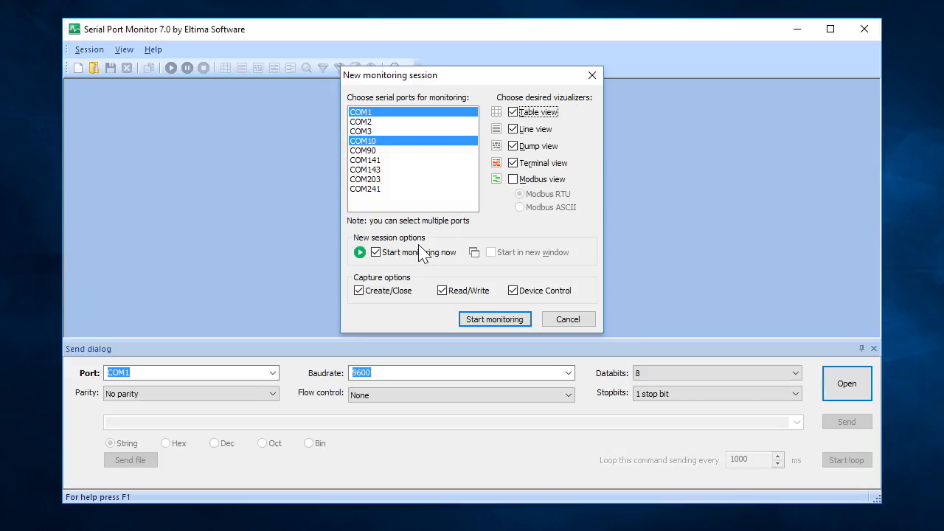
mouse_move(421, 288)
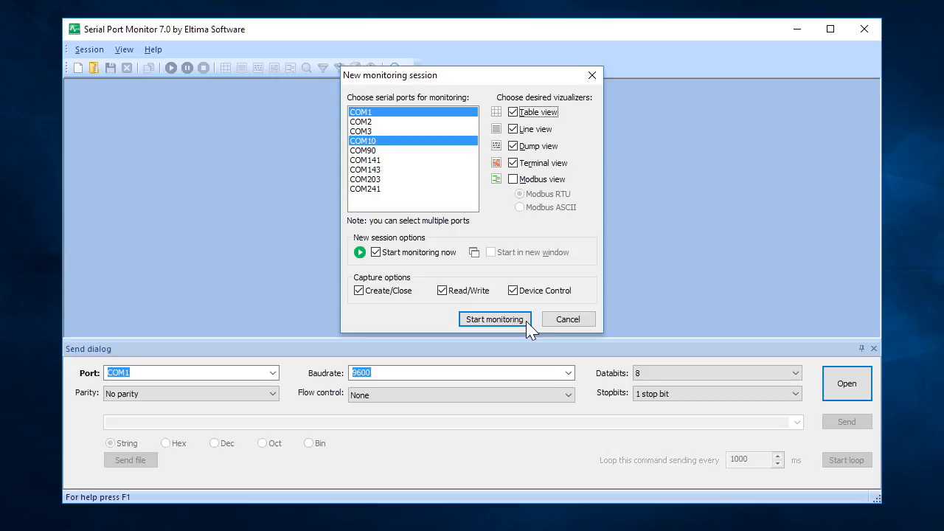
Start monitoring COM1 traffic and bring up the request filters.
left_click(495, 319)
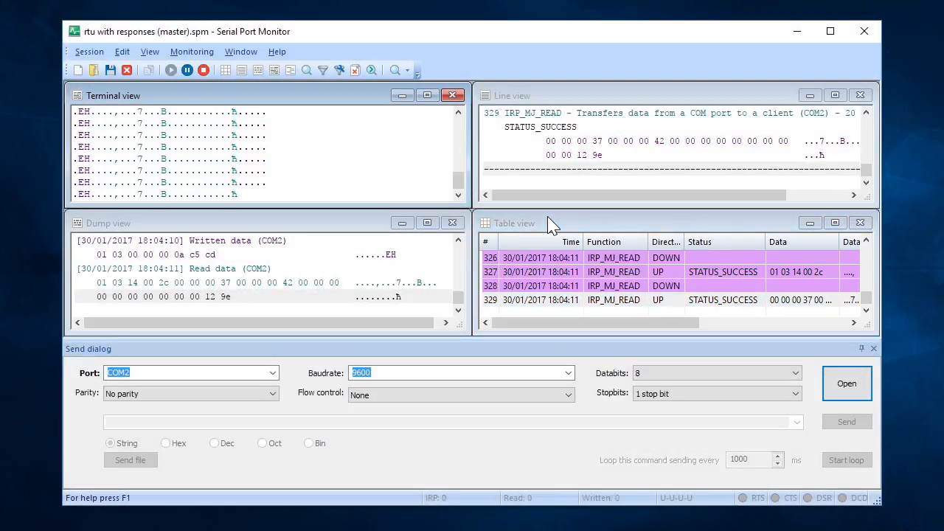
left_click(323, 69)
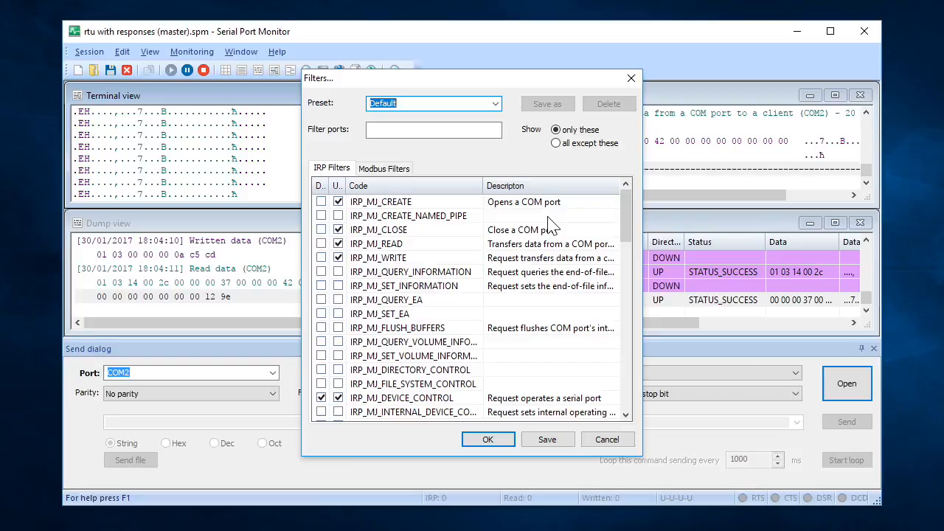
Confirm the IRP filter settings and return to the monitoring views.
left_click(384, 168)
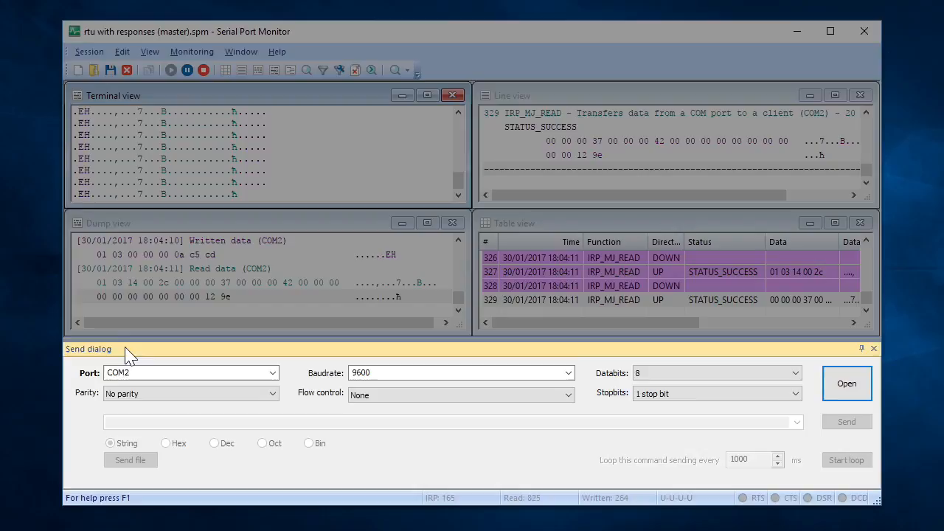
mouse_move(574, 381)
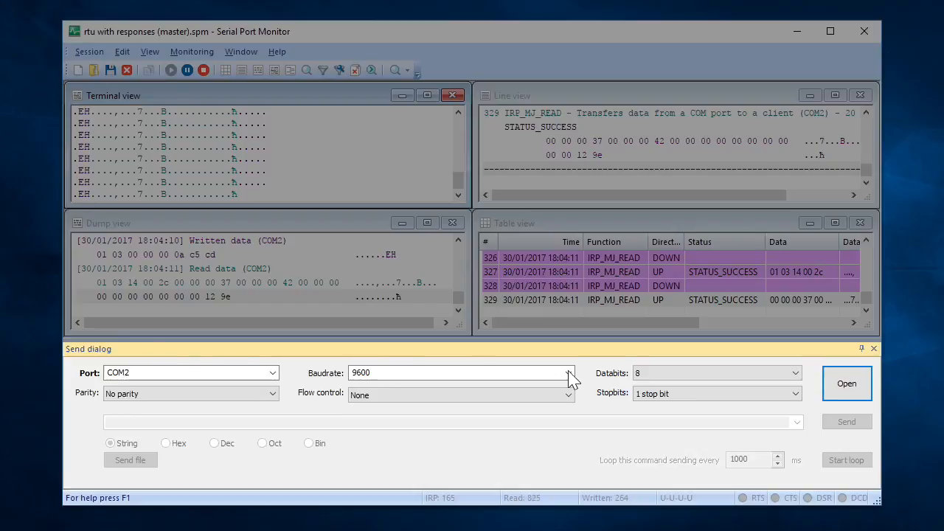
Keep the send baud rate at 9600 and move on to the parity choices.
left_click(568, 372)
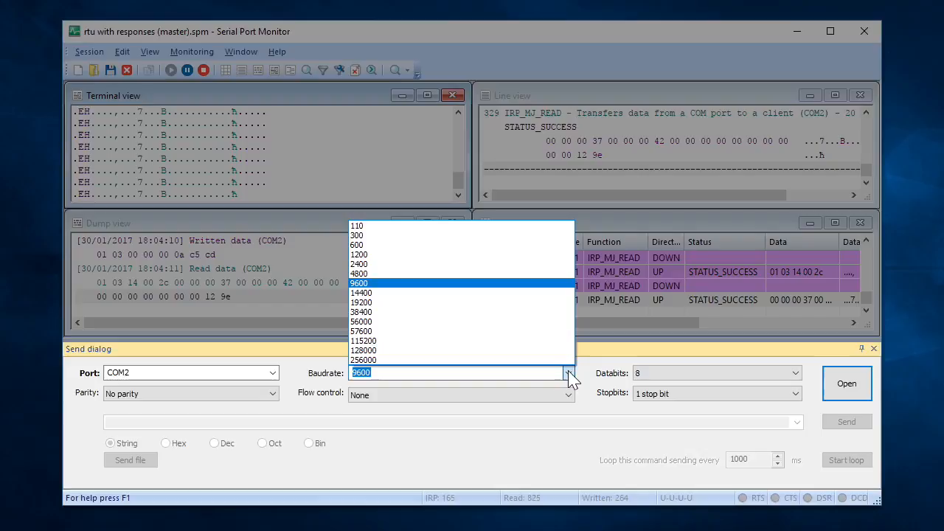
left_click(795, 372)
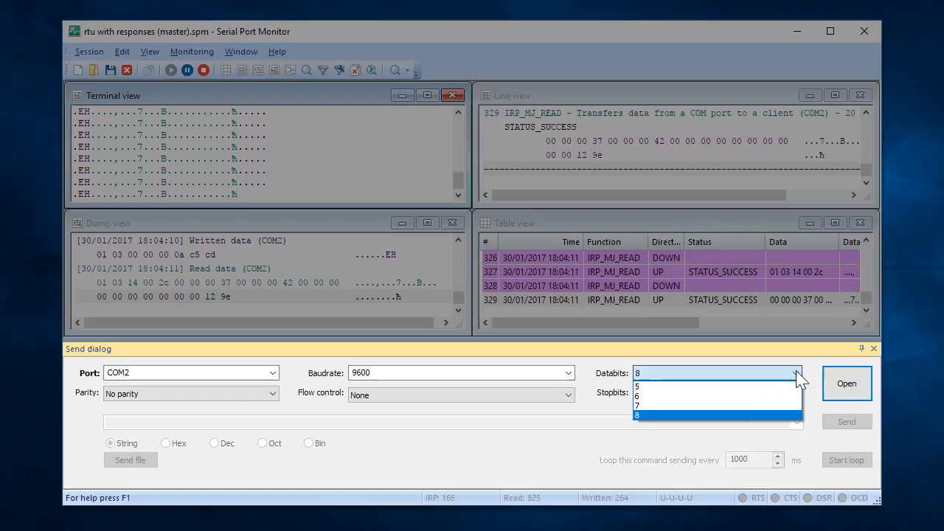
mouse_move(528, 391)
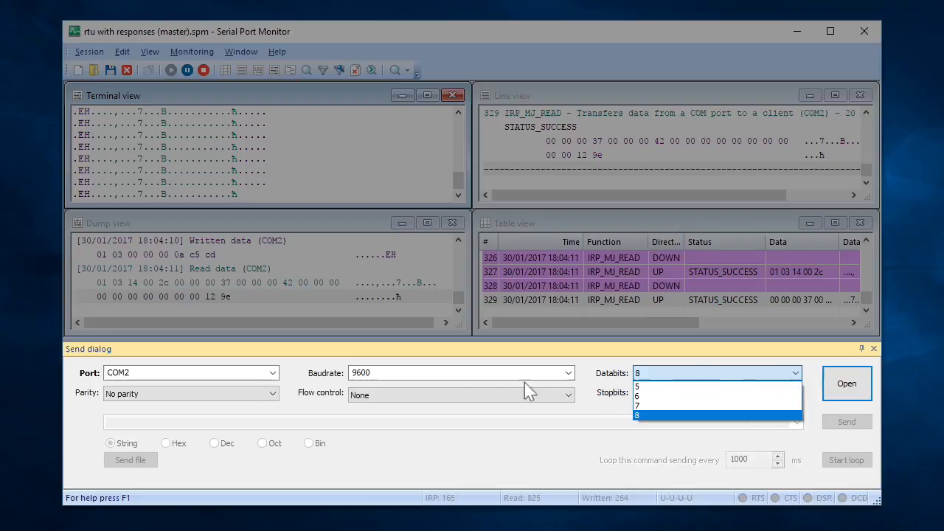
left_click(273, 393)
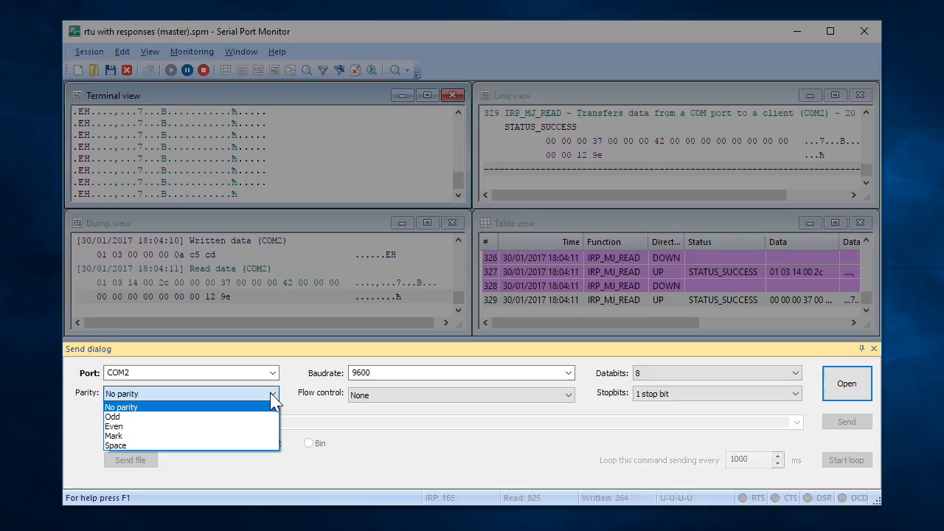
mouse_move(410, 401)
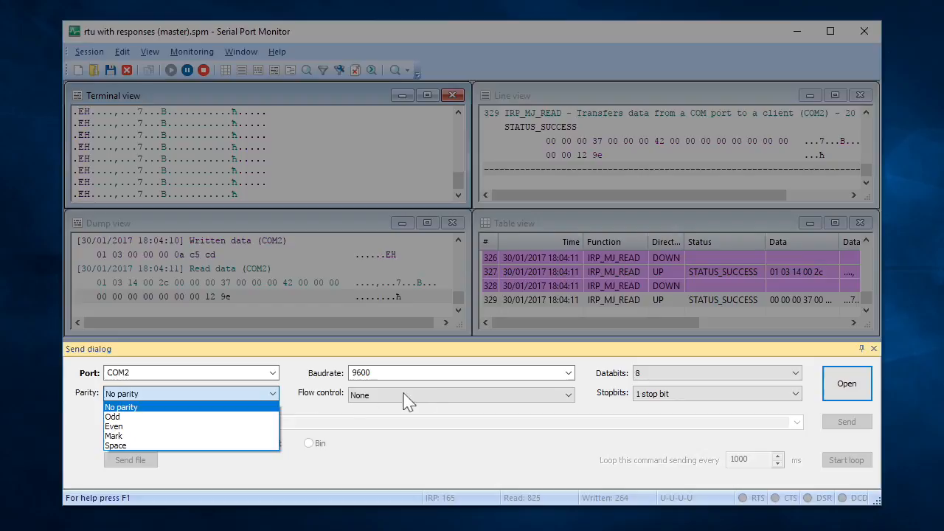
Set flow control to None and stop bits to 1 stop bit.
left_click(566, 396)
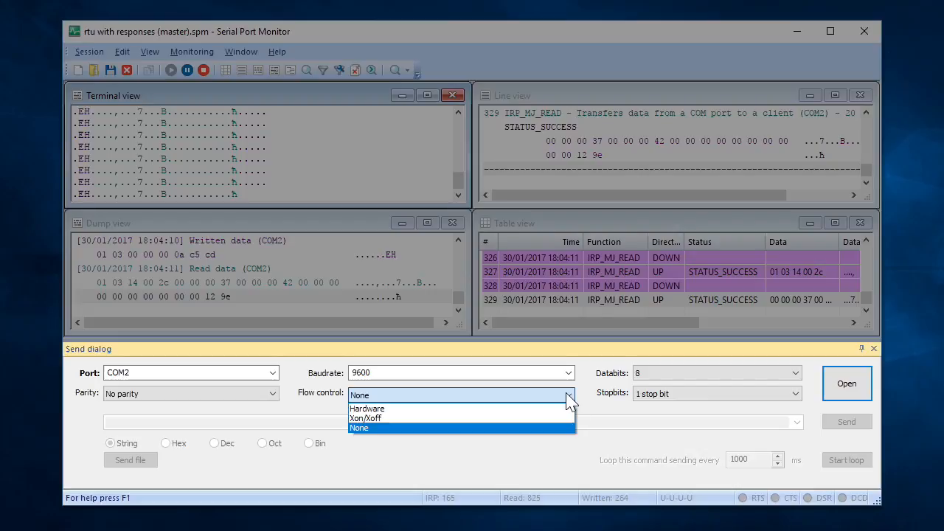
mouse_move(706, 401)
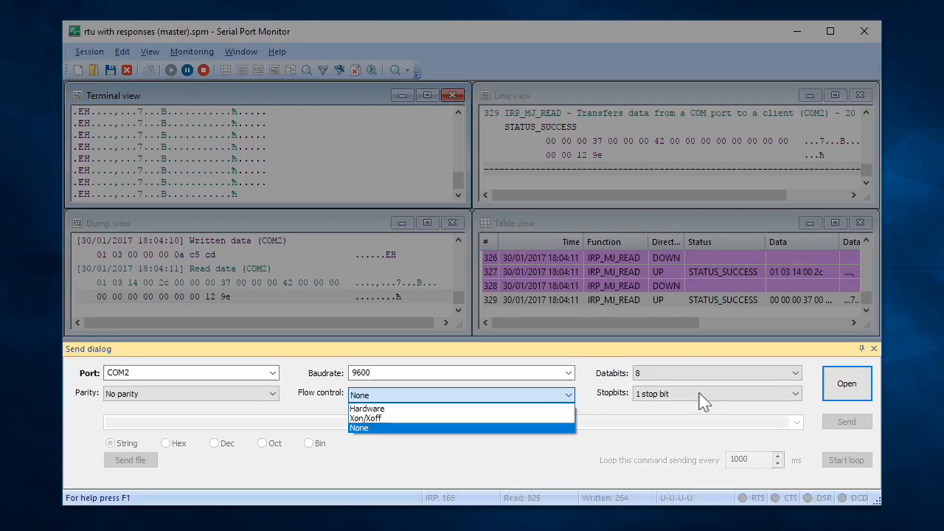
left_click(797, 393)
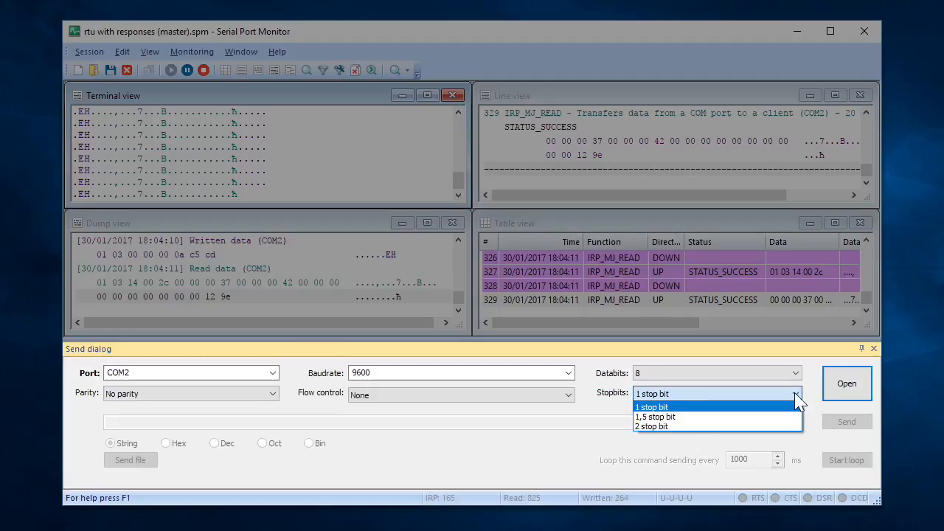
left_click(653, 407)
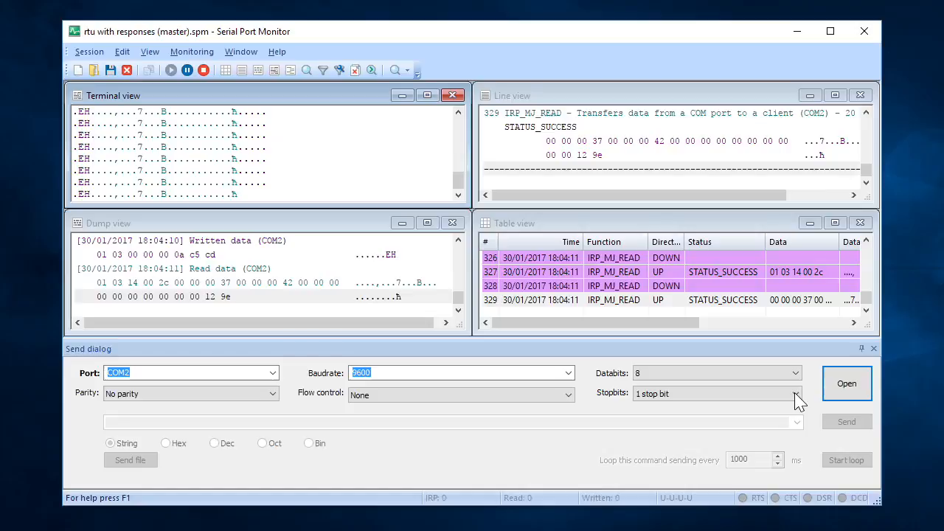
Show the Session menu to reach Save session.
left_click(88, 50)
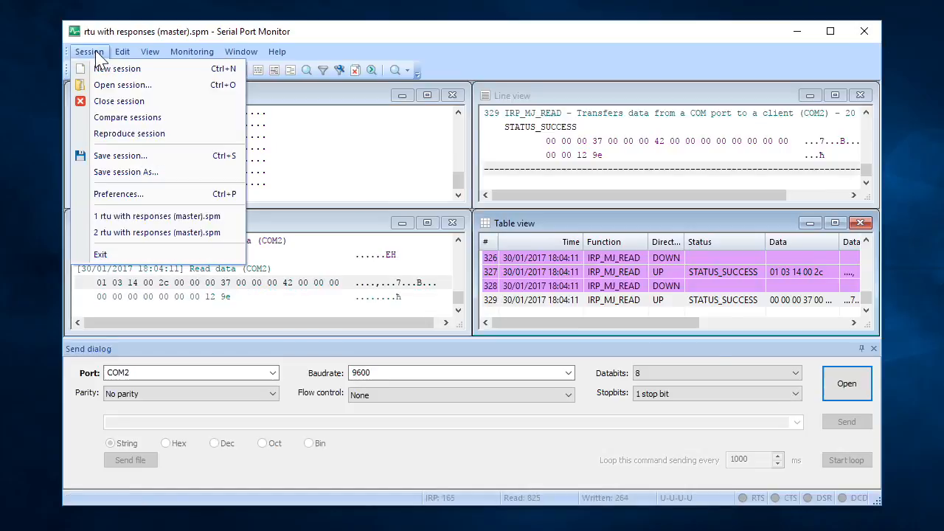
mouse_move(170, 171)
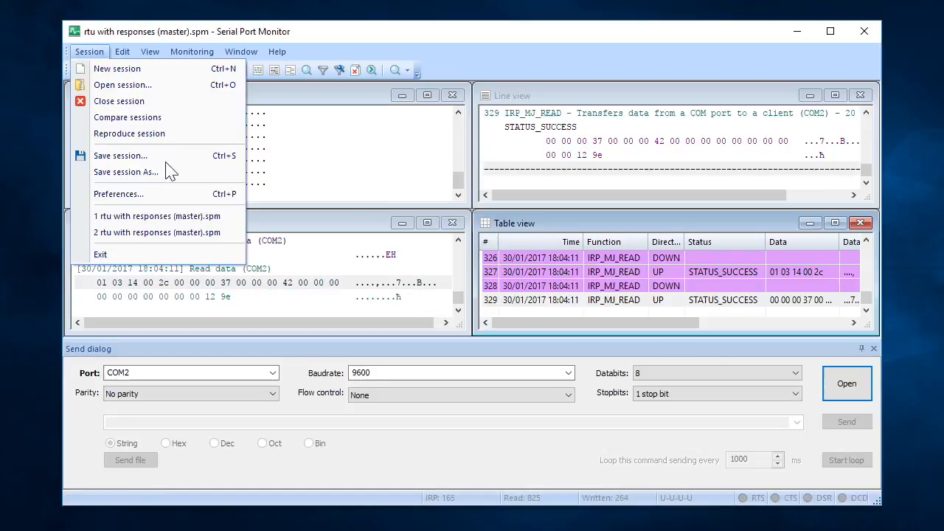